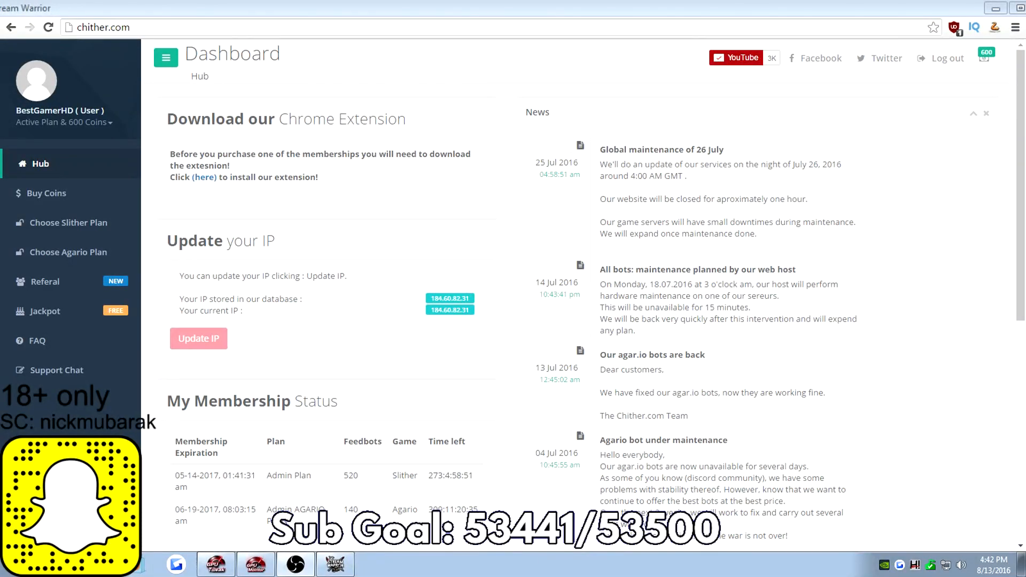
mouse_move(365, 198)
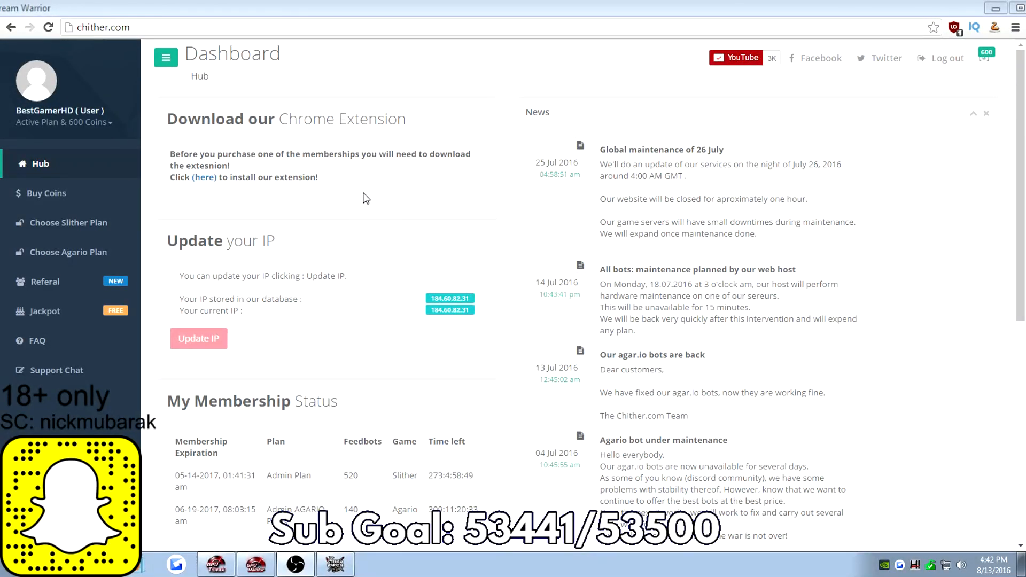
mouse_move(382, 188)
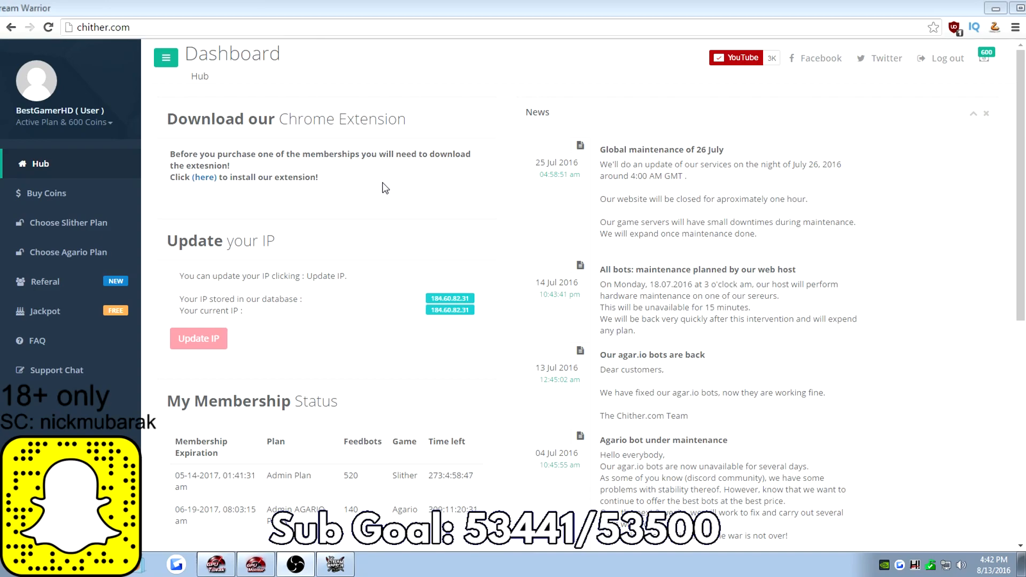
mouse_move(103, 281)
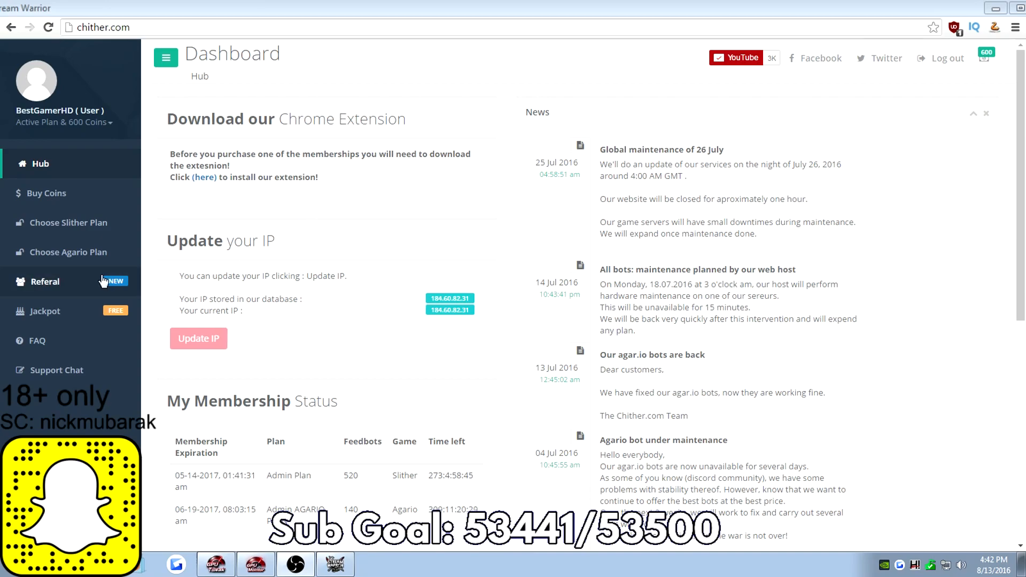
mouse_move(82, 320)
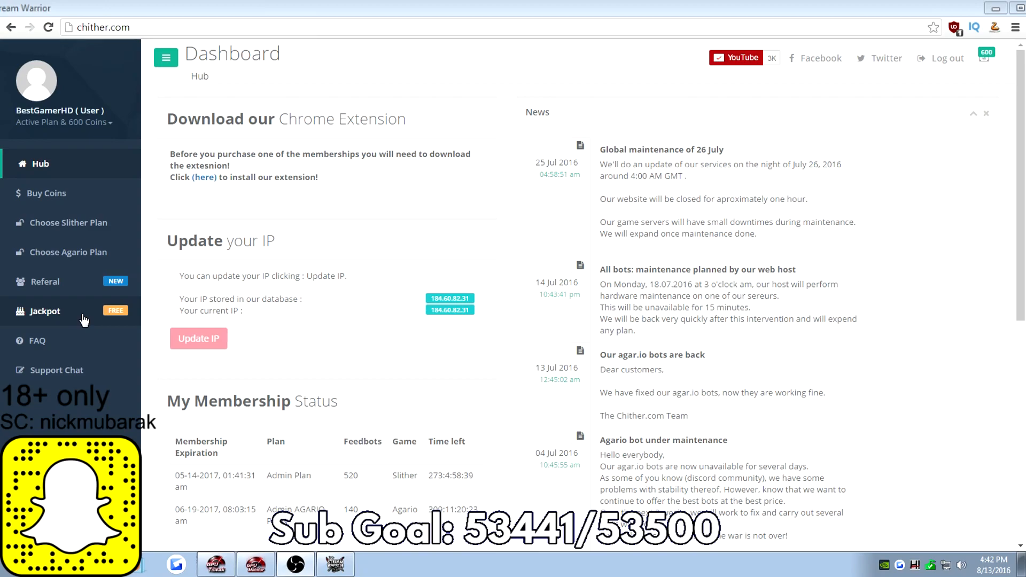
mouse_move(98, 193)
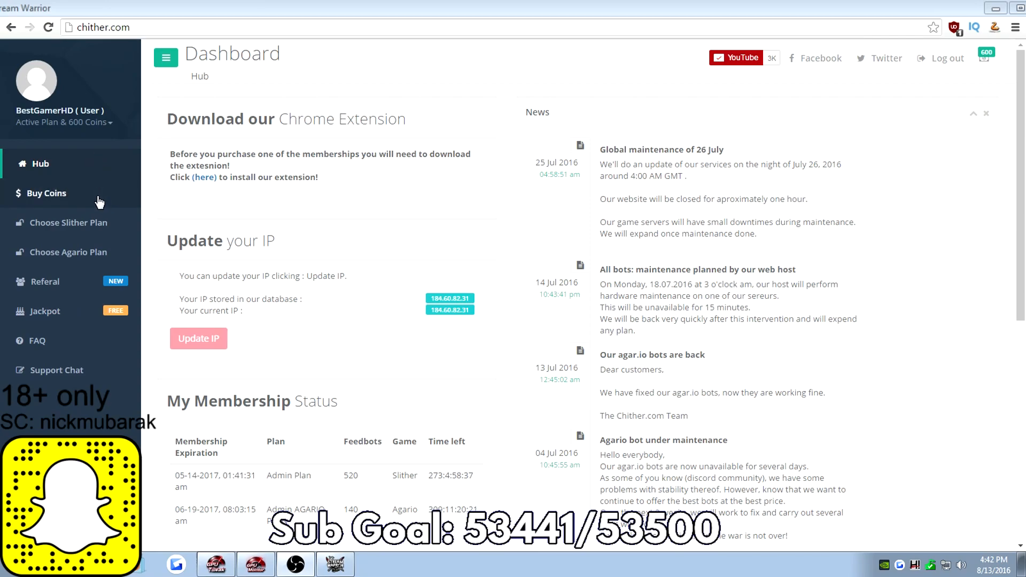
mouse_move(89, 287)
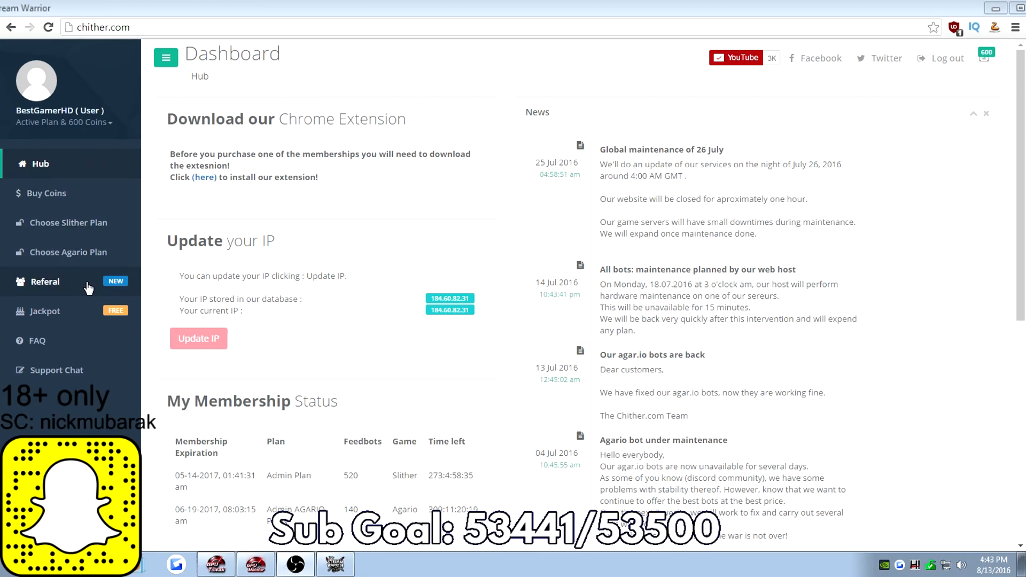
- Show the Referal page with the account's personal referral link and empty reward tables
click(47, 281)
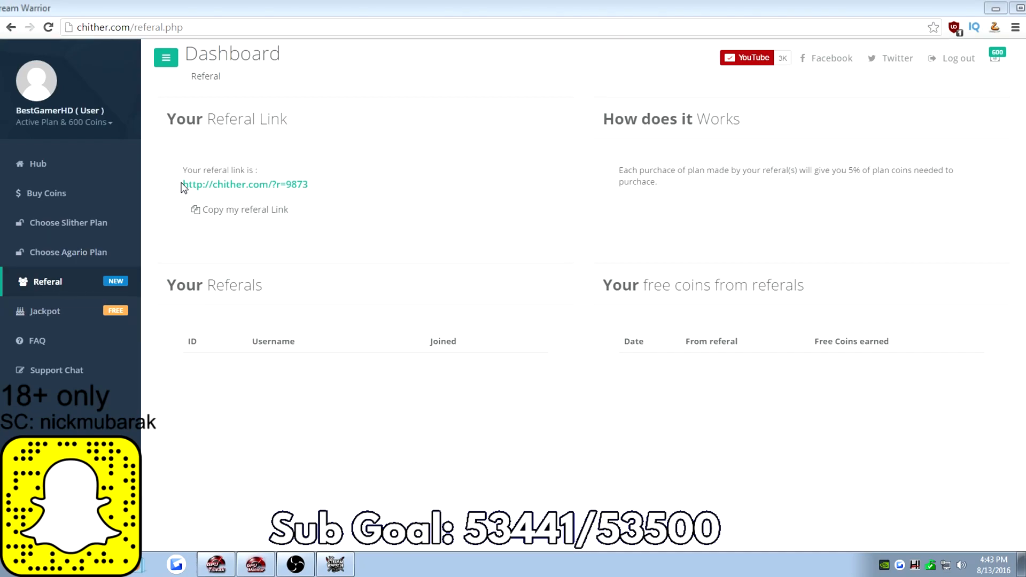
mouse_move(321, 183)
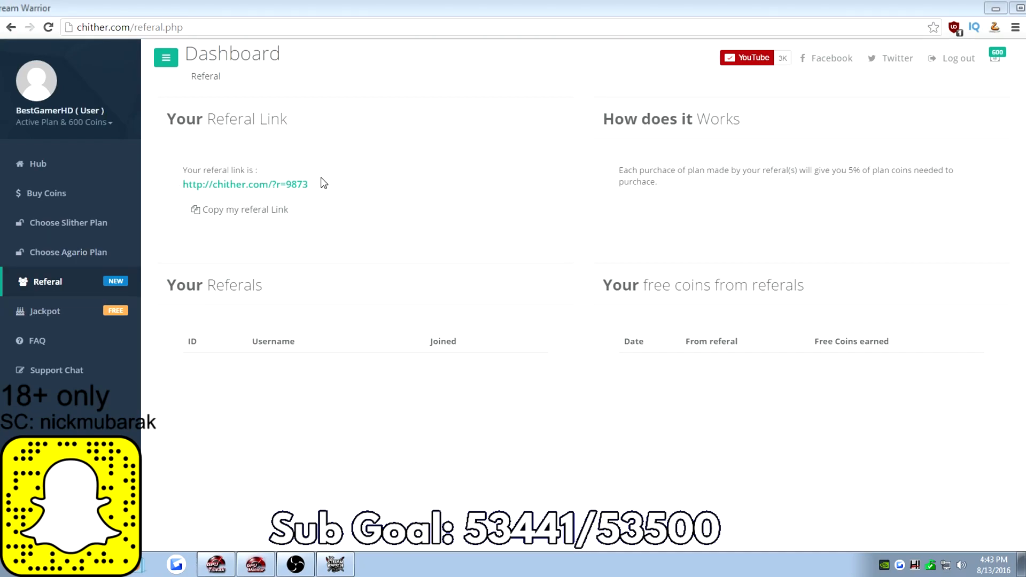
mouse_move(238, 195)
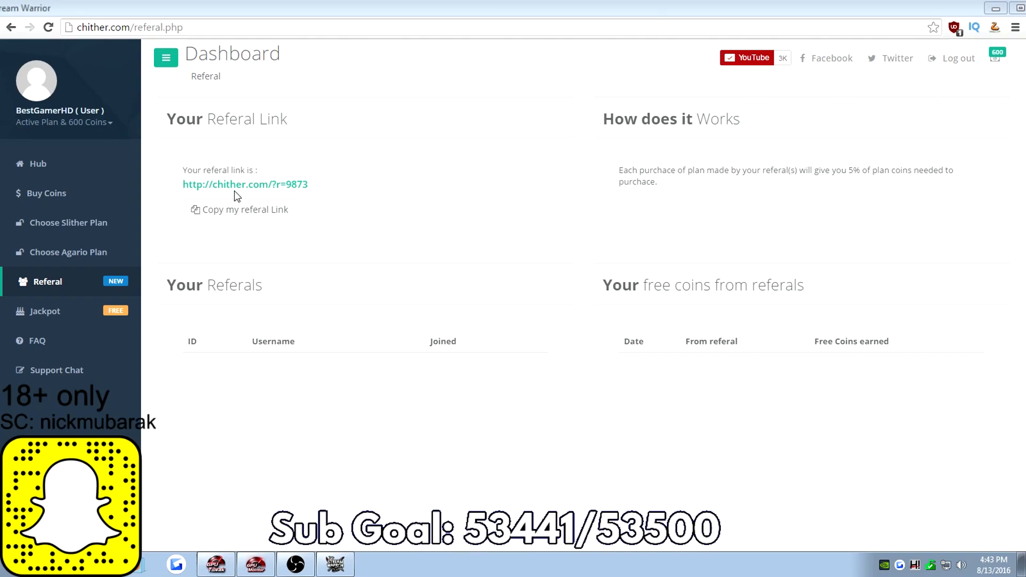
mouse_move(454, 215)
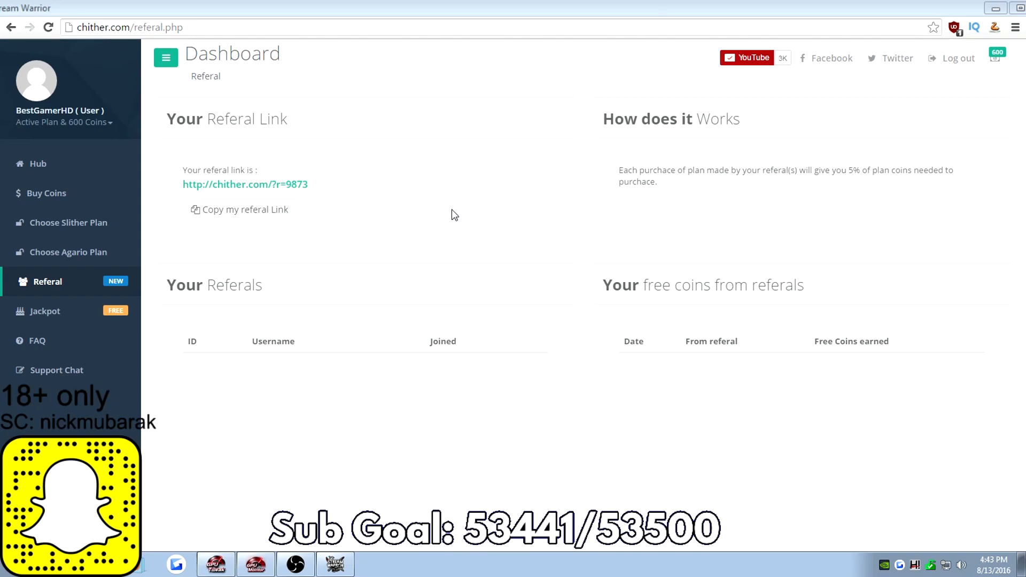
mouse_move(239, 210)
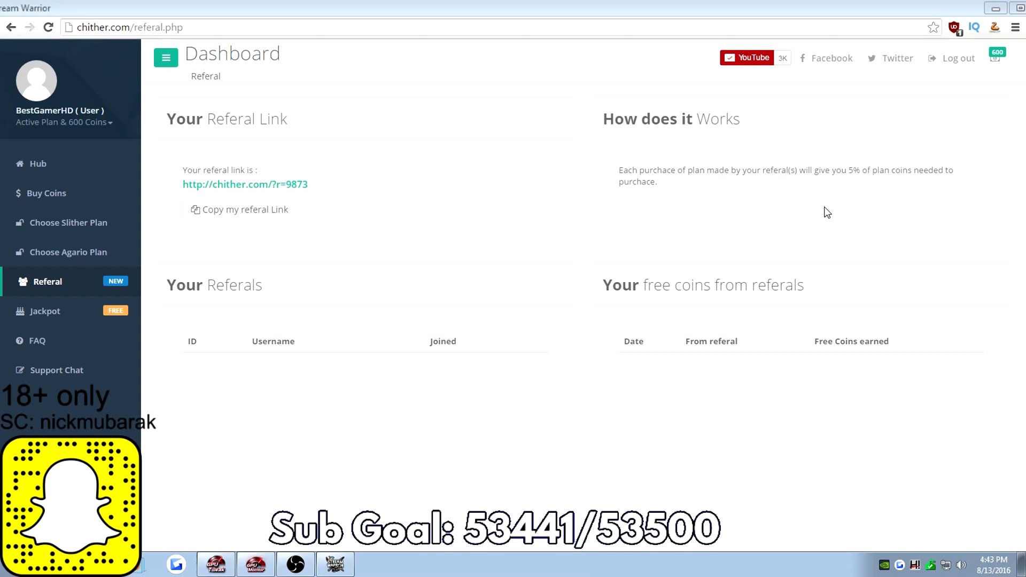
mouse_move(812, 212)
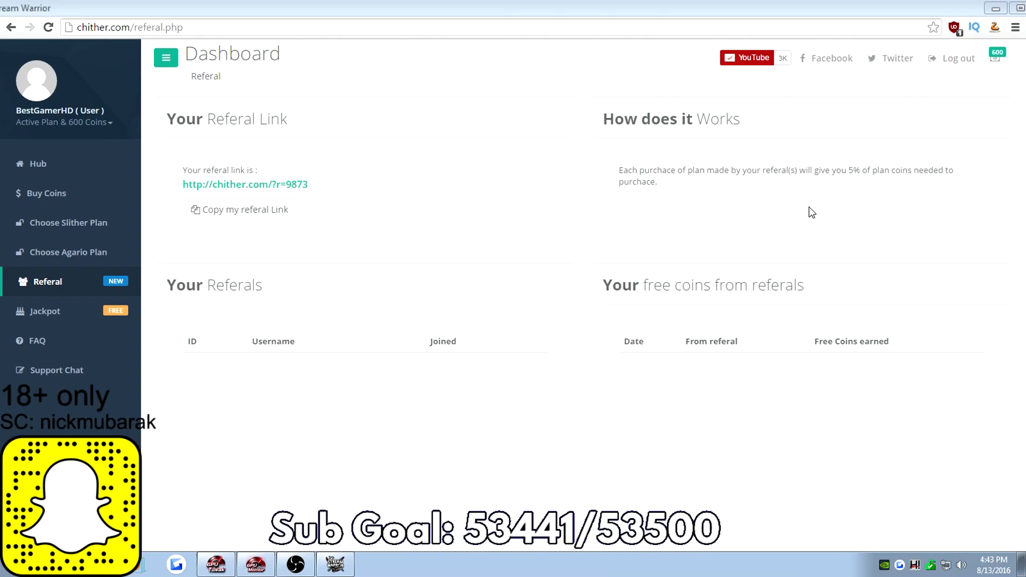
mouse_move(770, 227)
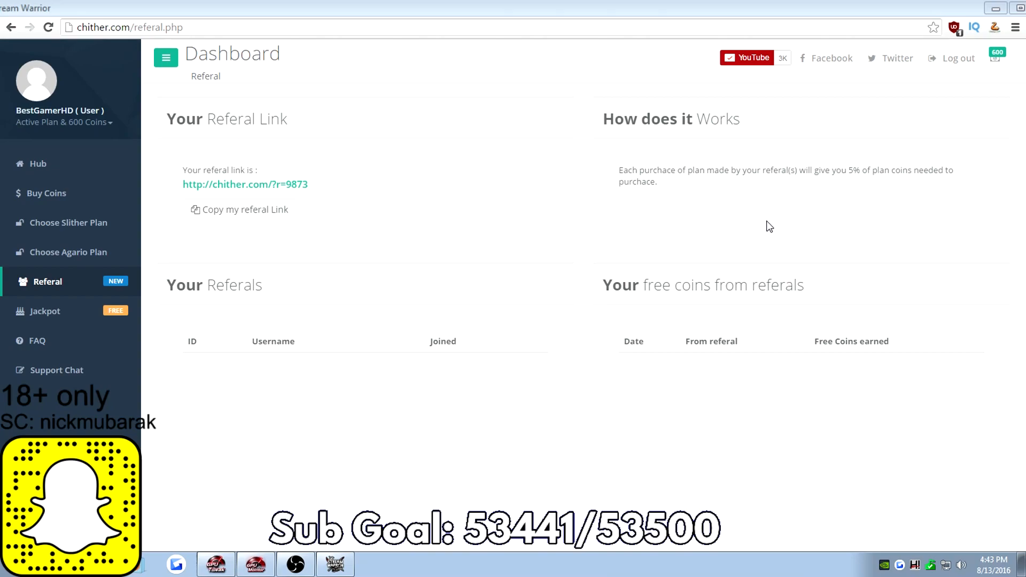
mouse_move(38, 163)
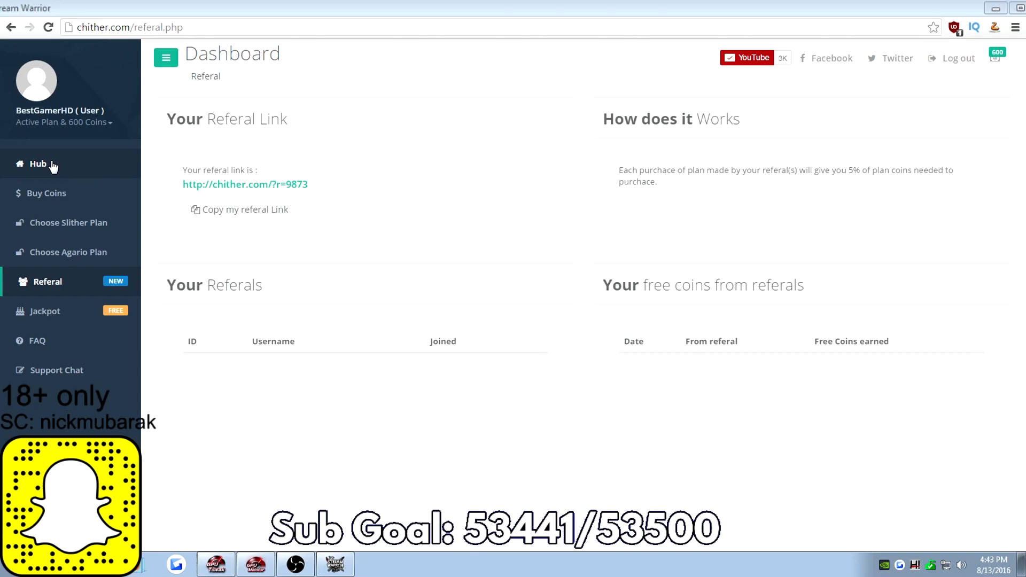
mouse_move(62, 243)
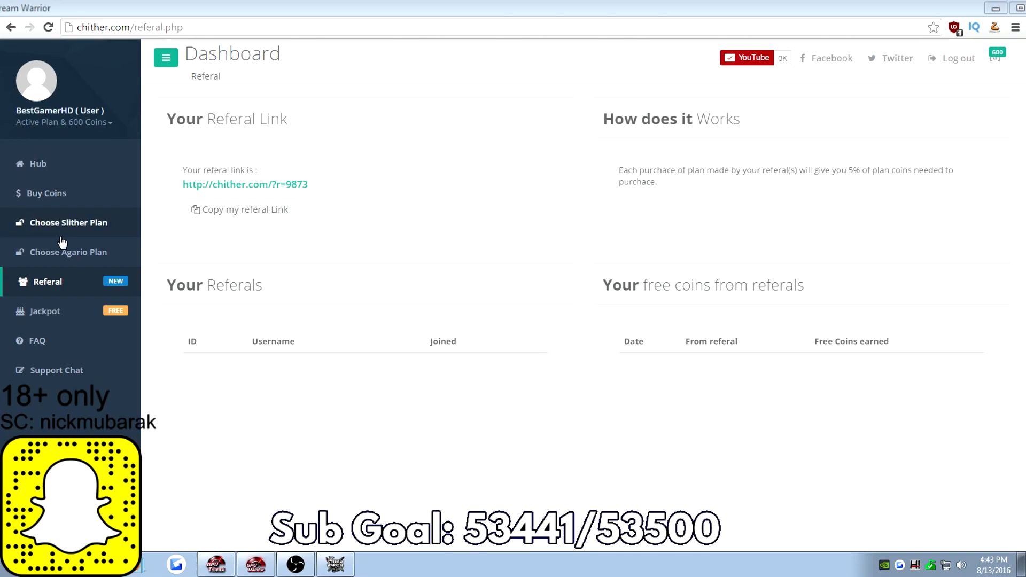
mouse_move(57, 210)
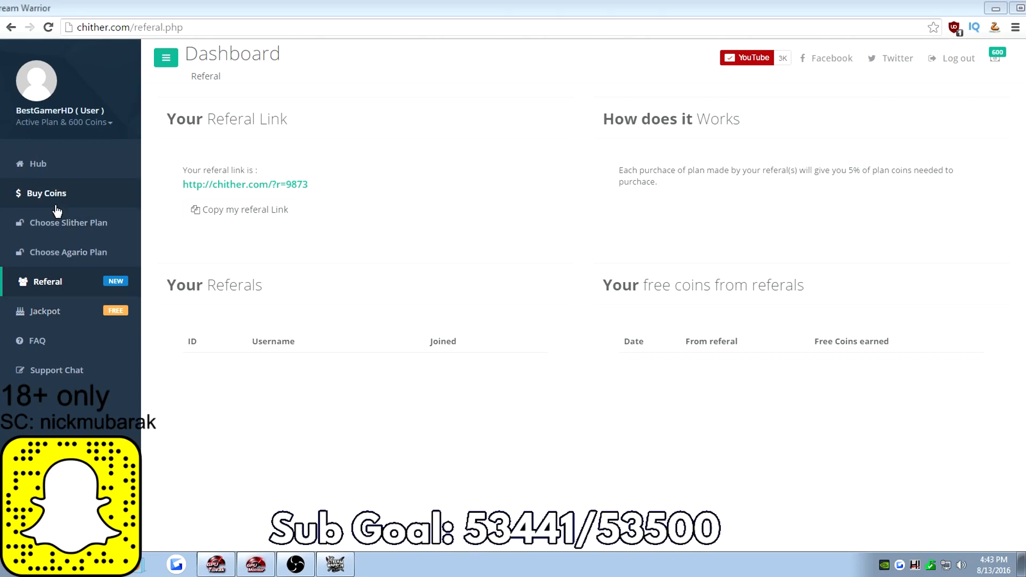
- Copy the 5750 coin amount from the largest plan on the Buy Coins page
click(47, 193)
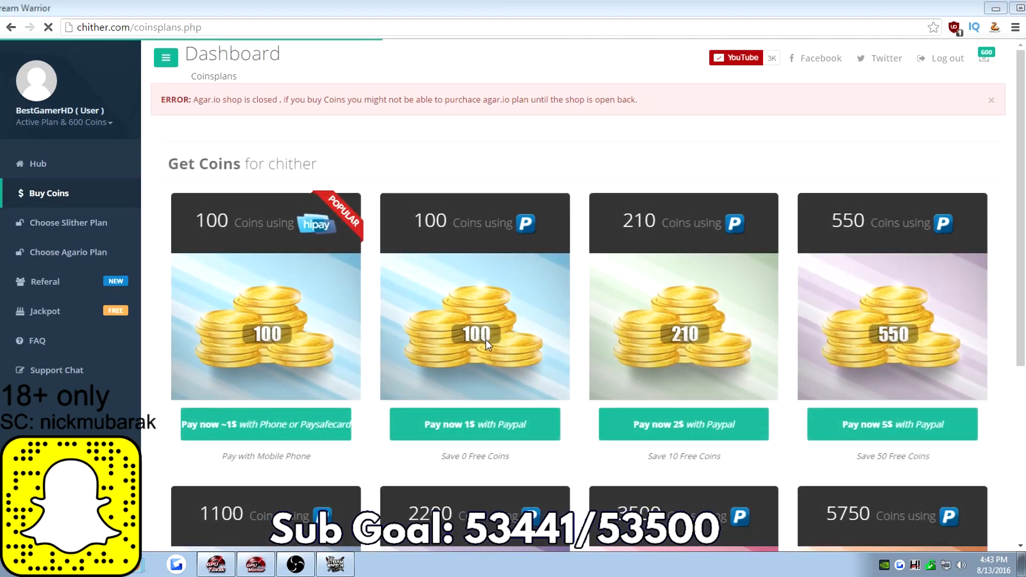
scroll(down, 3)
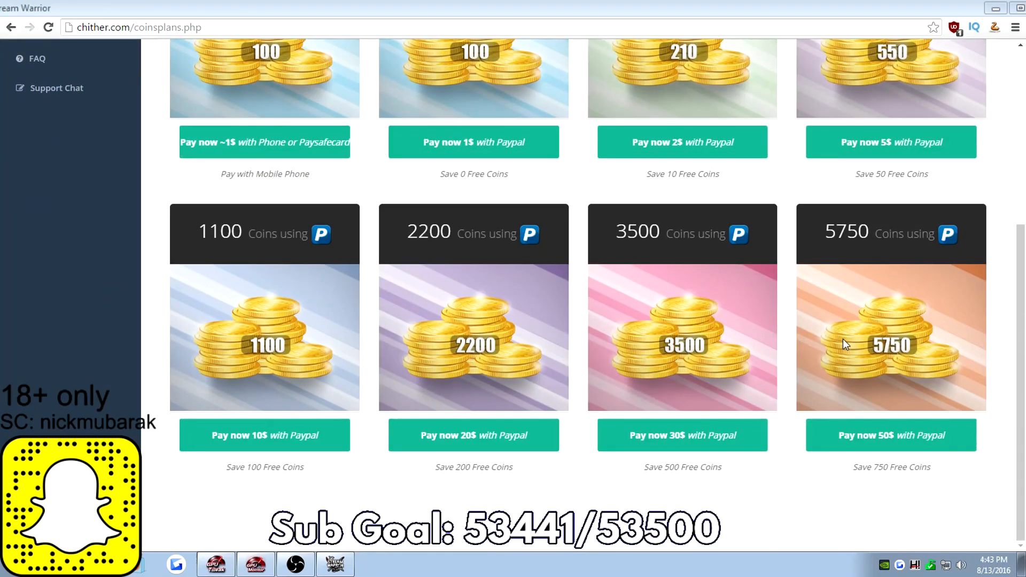
right_click(846, 232)
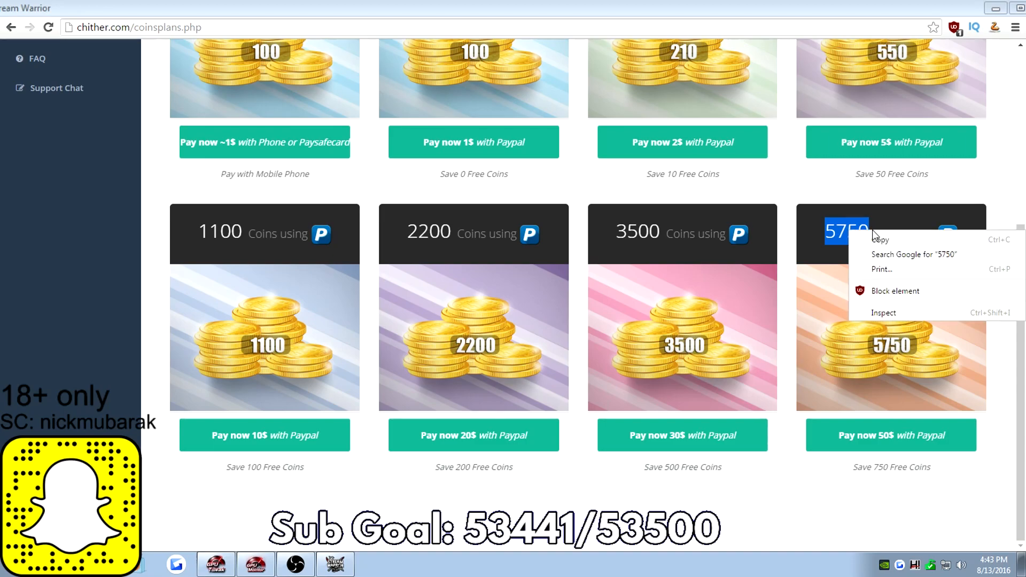
click(382, 159)
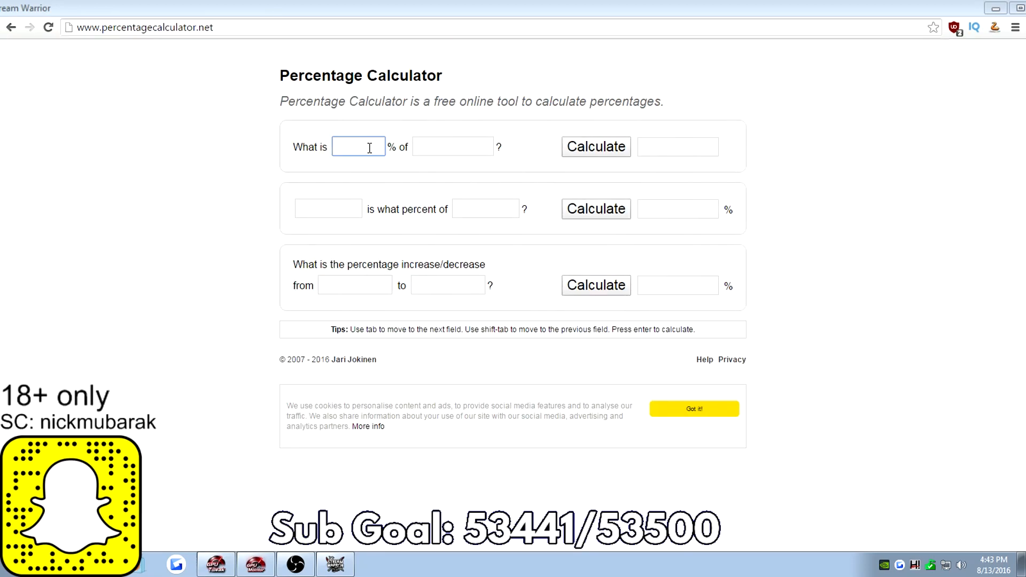
- Calculate 5% of 5750, giving 287.5
text(5750)
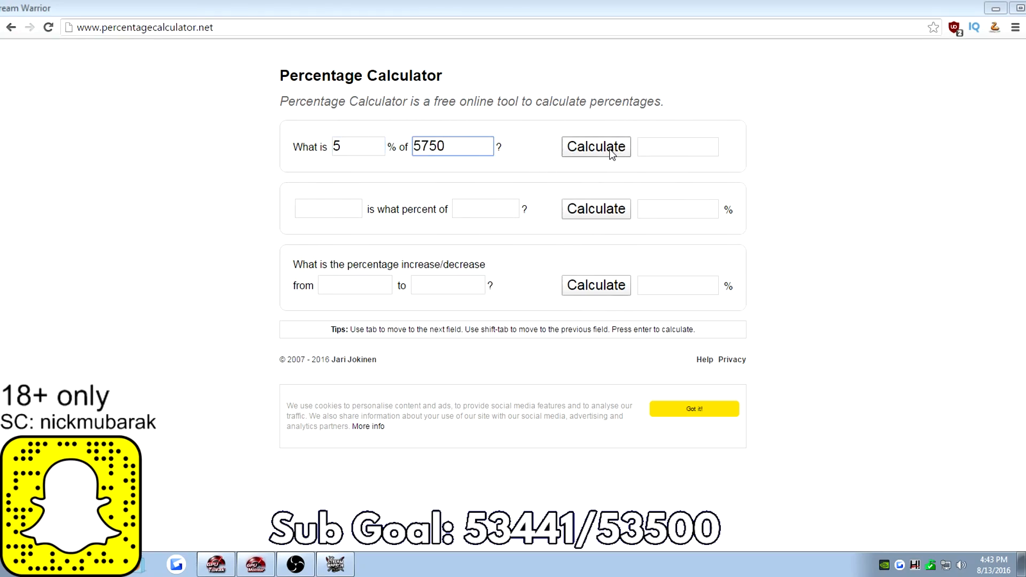
click(596, 146)
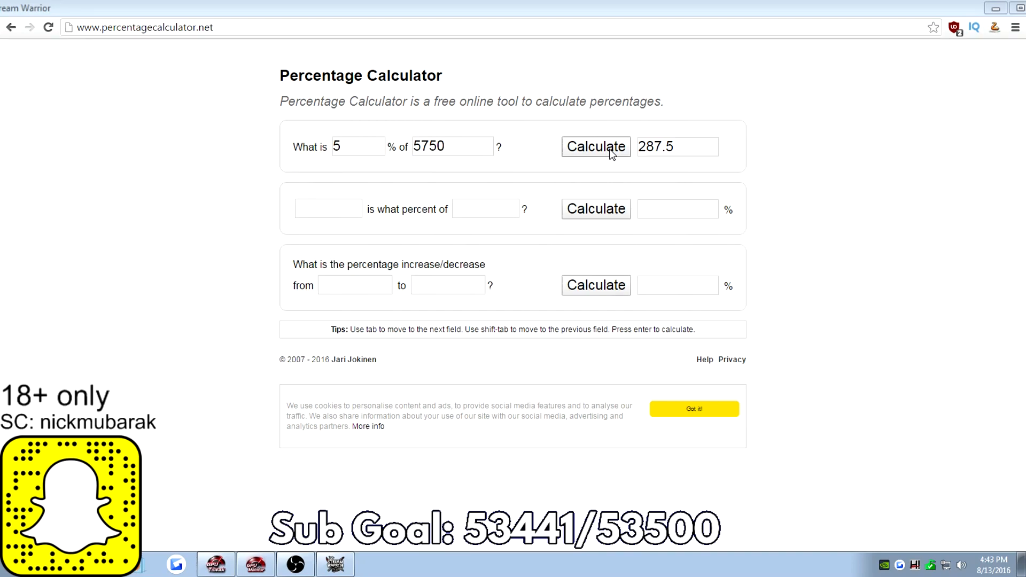
mouse_move(675, 155)
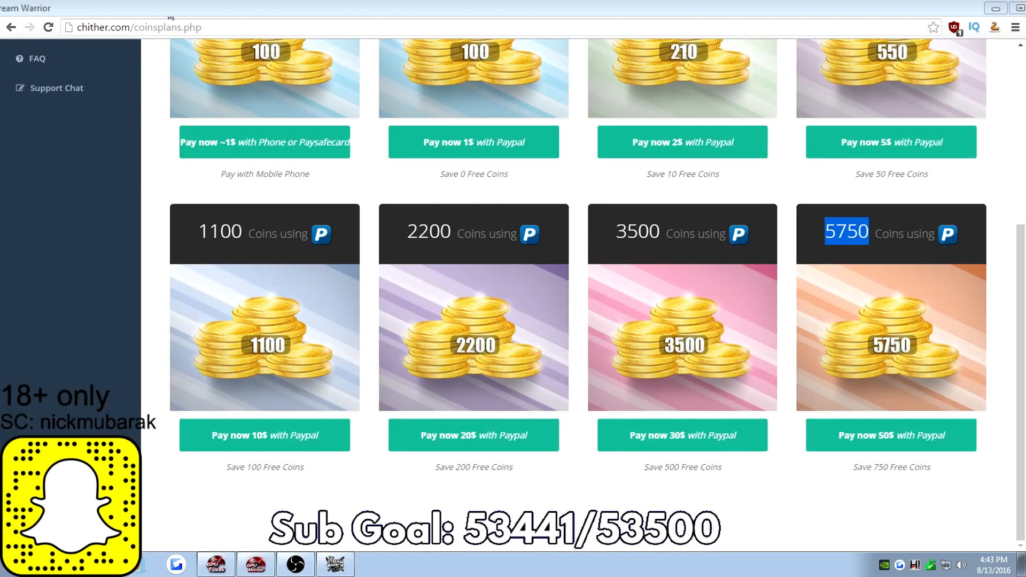
- Browse the coin plans from 100 coins for $1 up to 5750 coins, then head to Jackpot
scroll(up, 3)
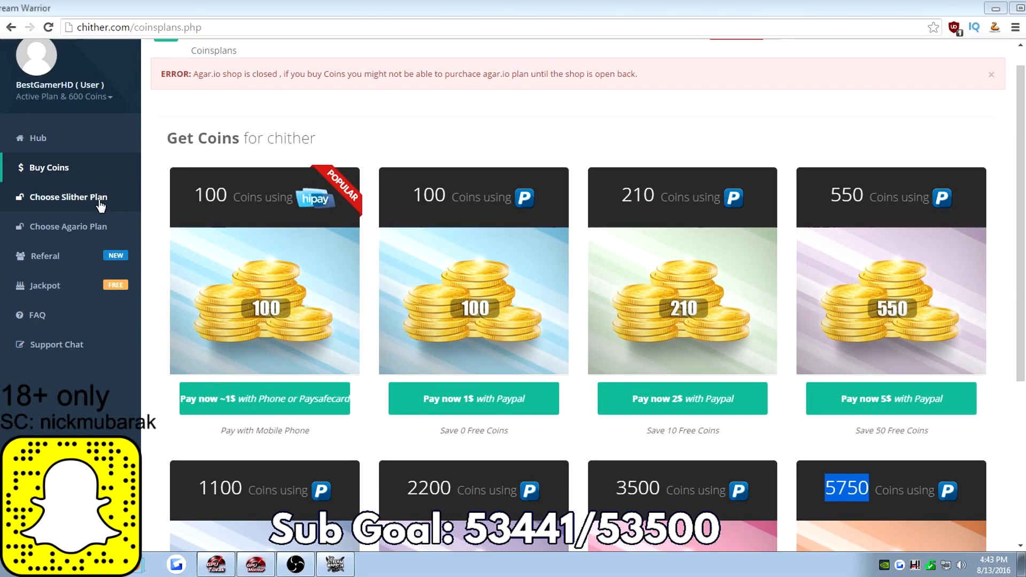
mouse_move(422, 327)
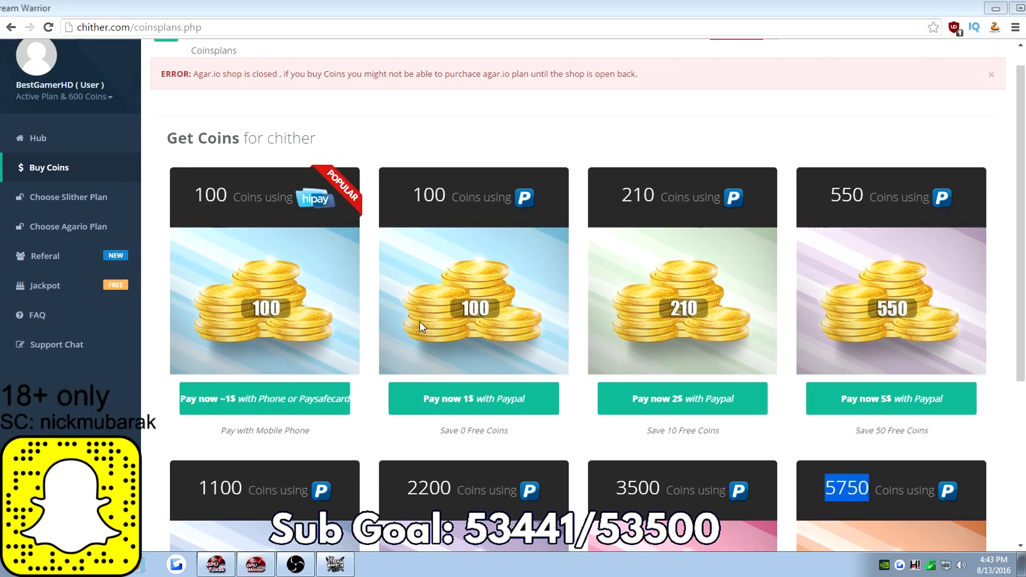
scroll(down, 3)
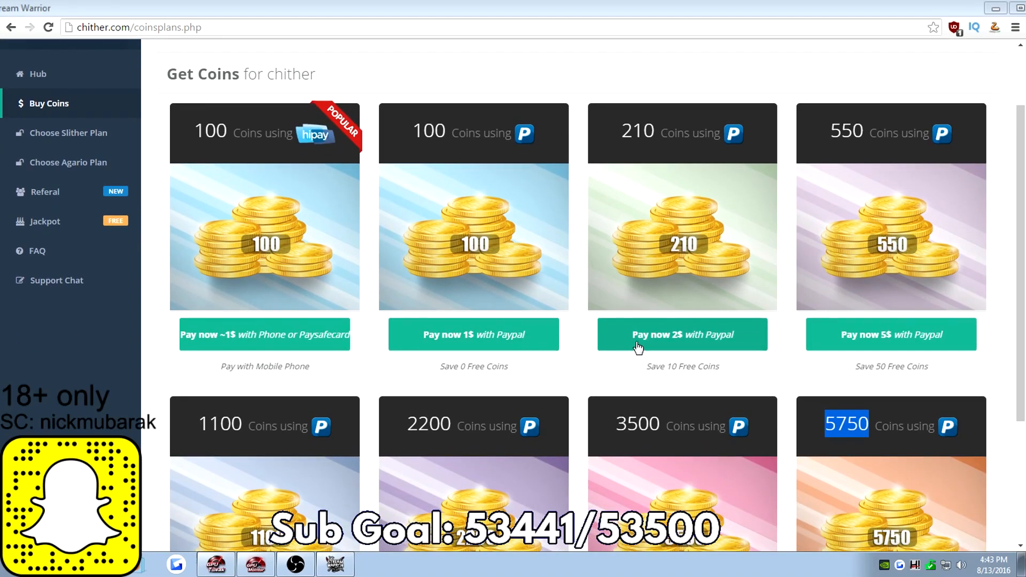
mouse_move(703, 342)
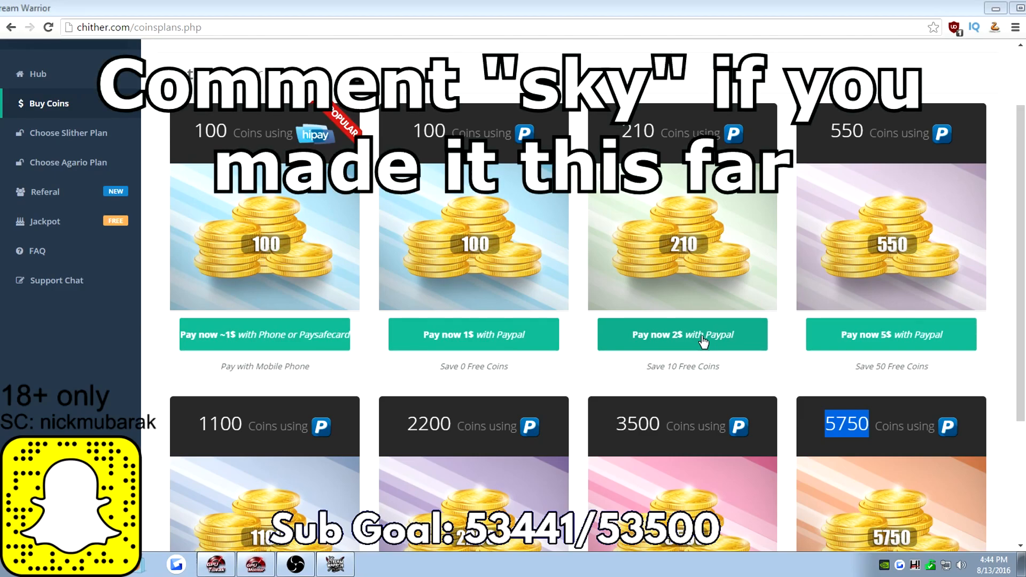
mouse_move(62, 195)
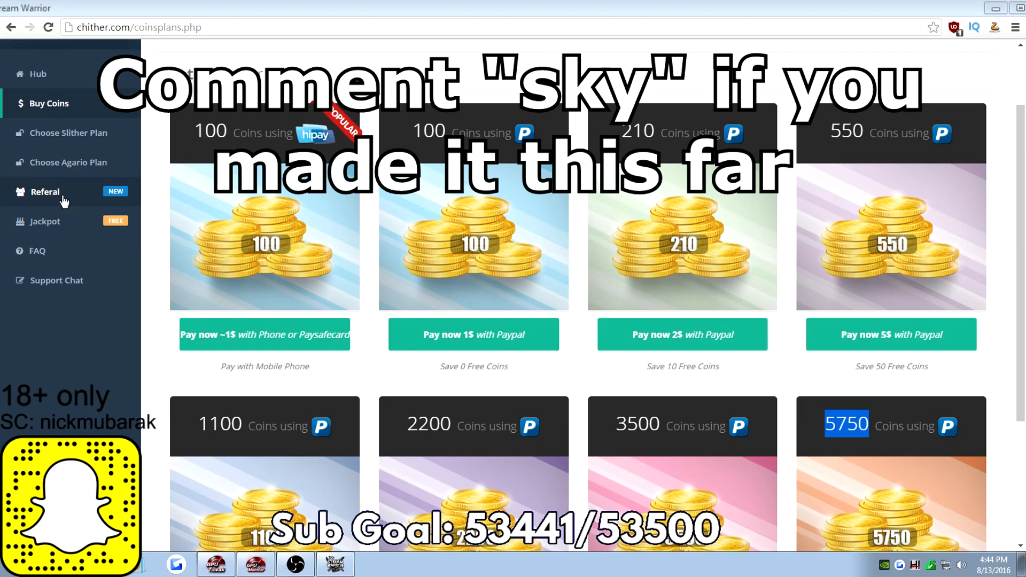
click(46, 222)
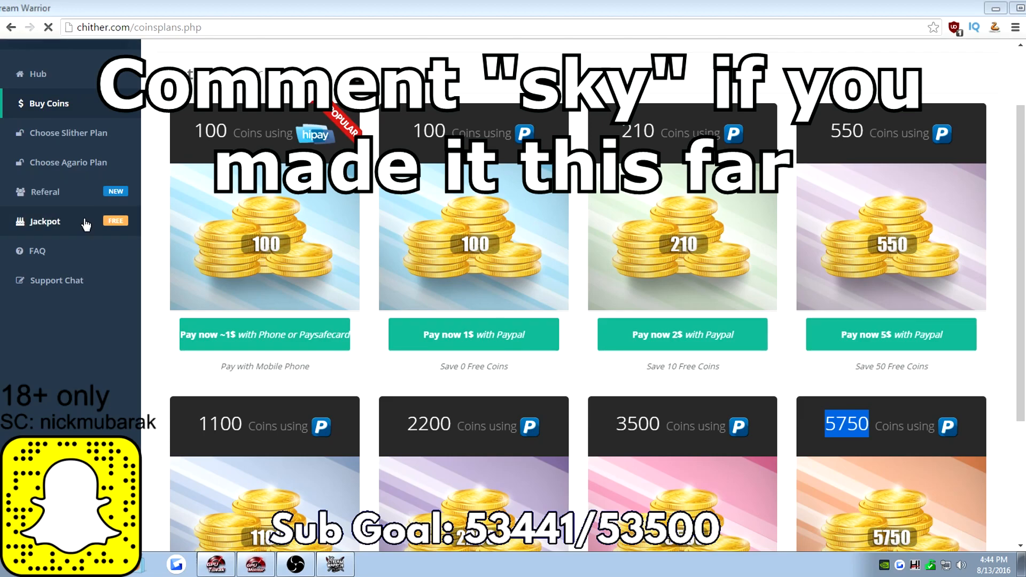
- Review the free jackpot page with the road to 3700 subs and last winners list
click(45, 222)
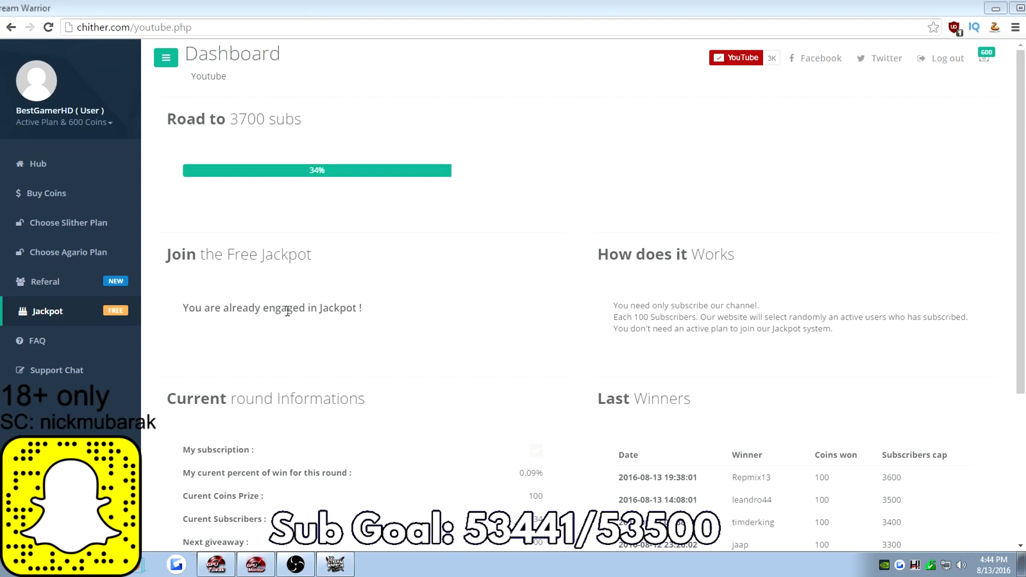
scroll(down, 3)
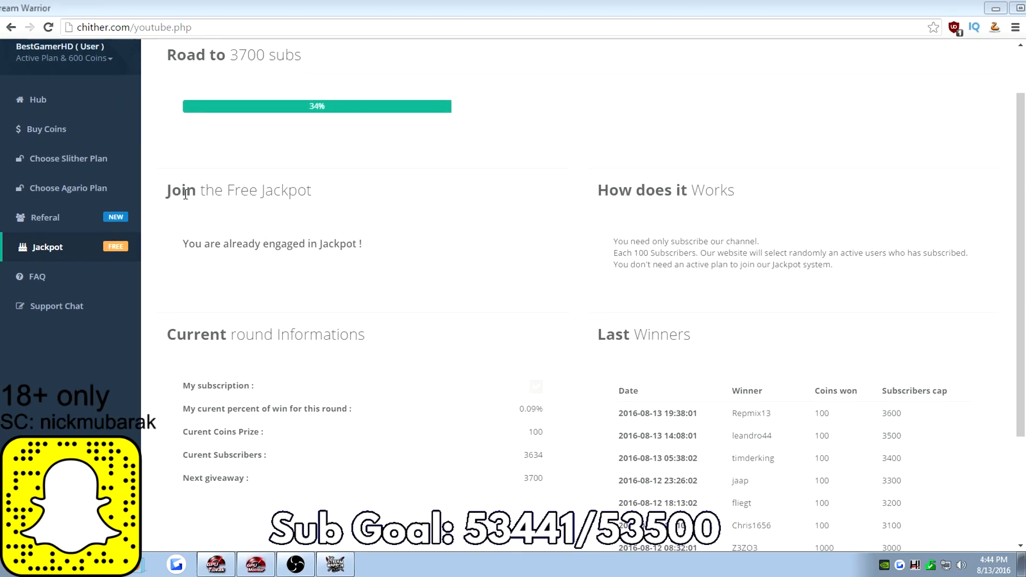
scroll(up, 3)
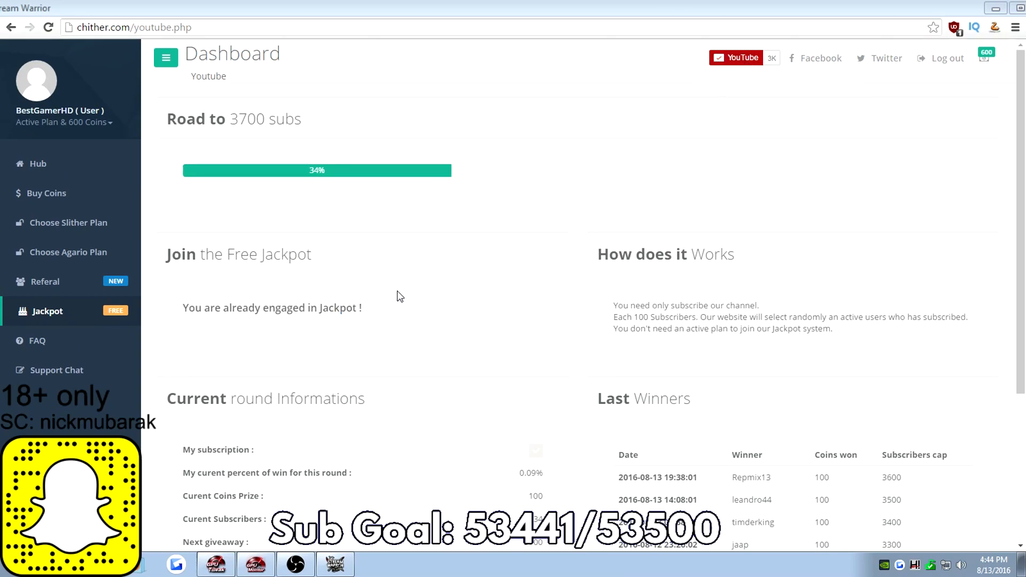
mouse_move(438, 299)
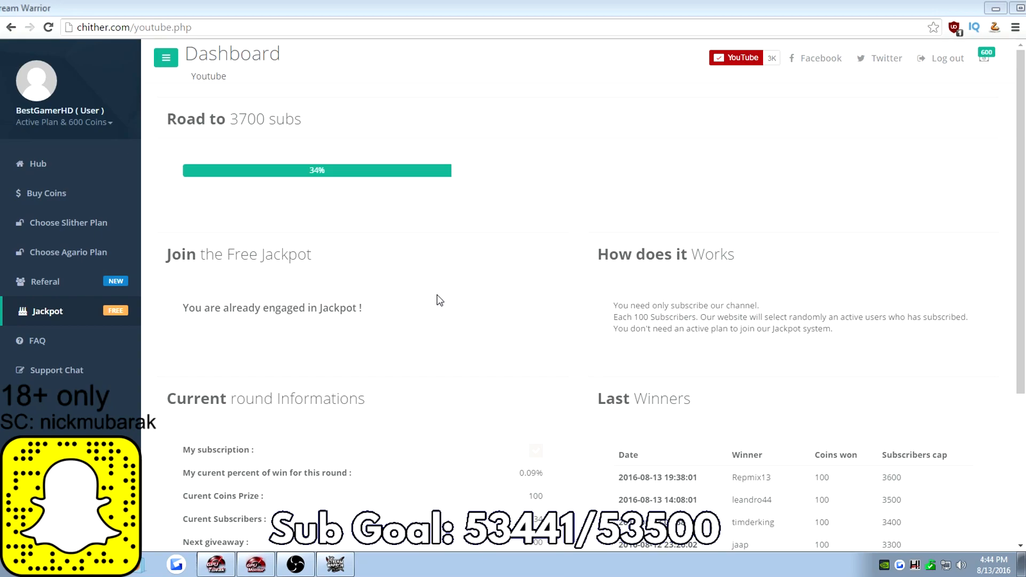
mouse_move(238, 186)
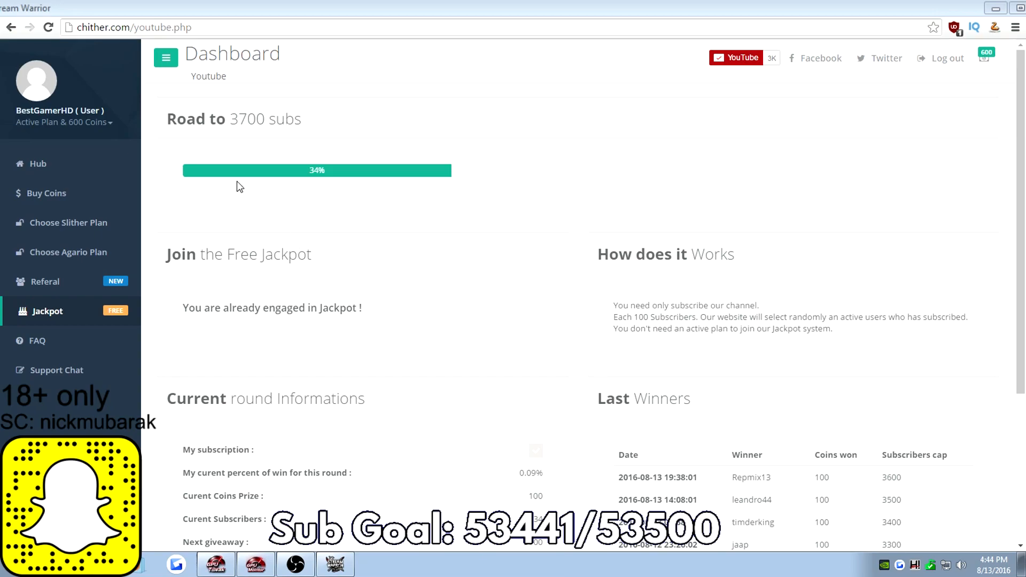
mouse_move(416, 204)
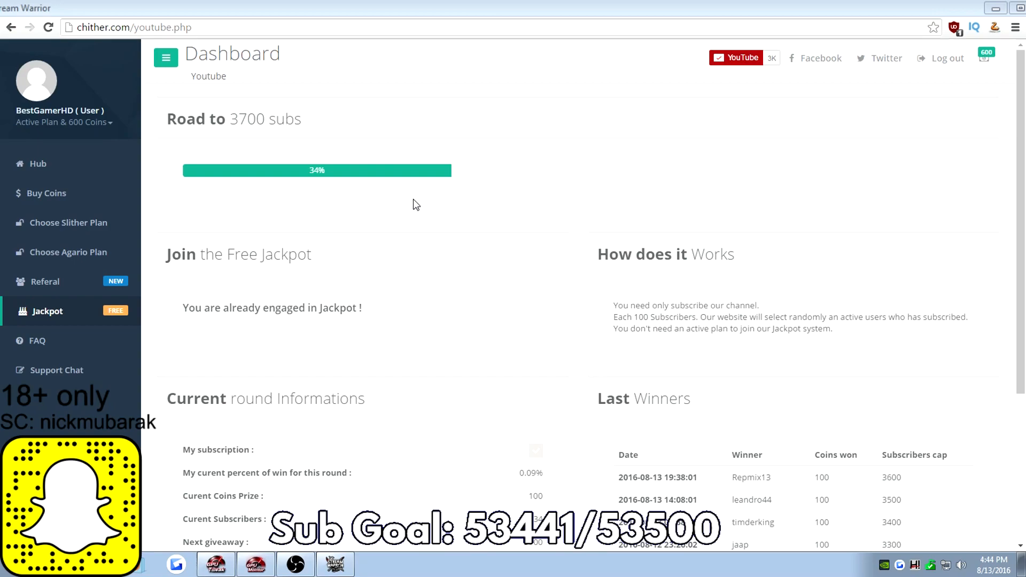
scroll(down, 3)
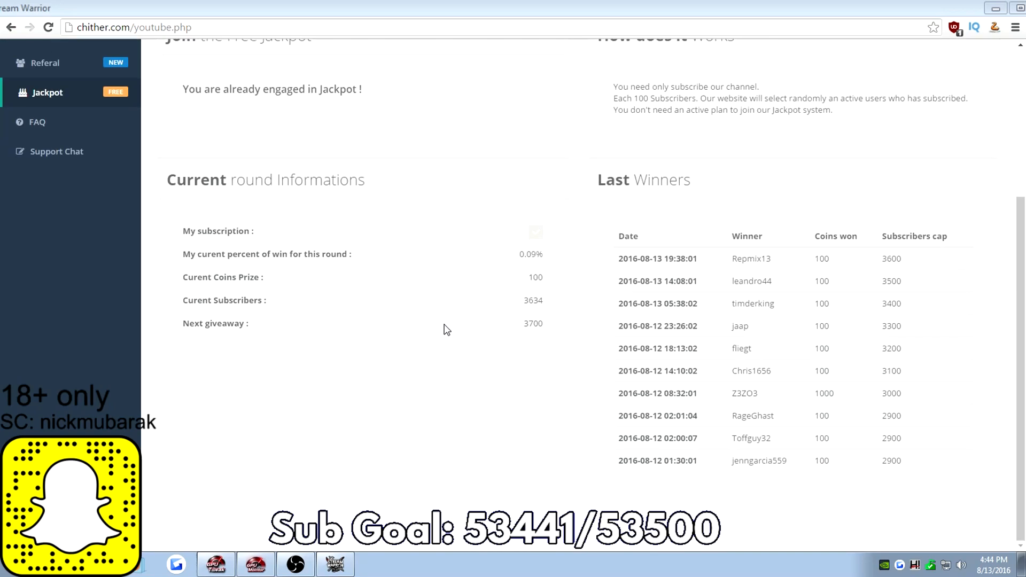
mouse_move(840, 265)
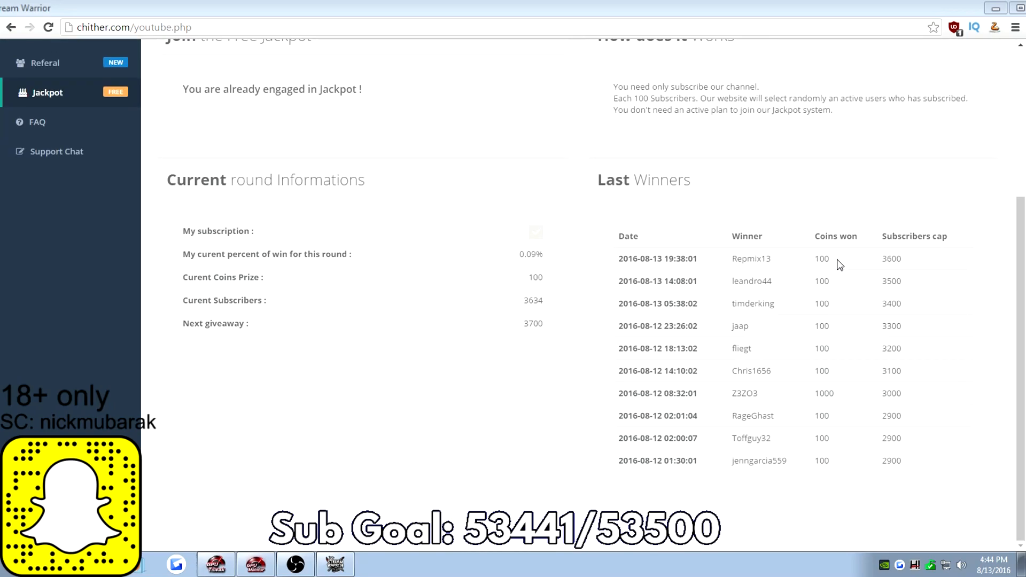
double_click(822, 258)
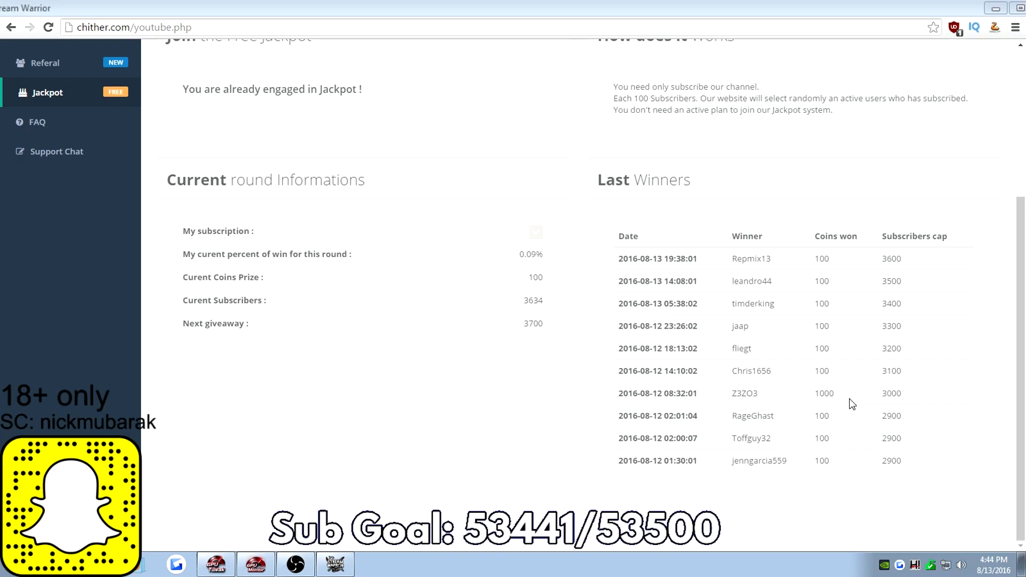
mouse_move(841, 404)
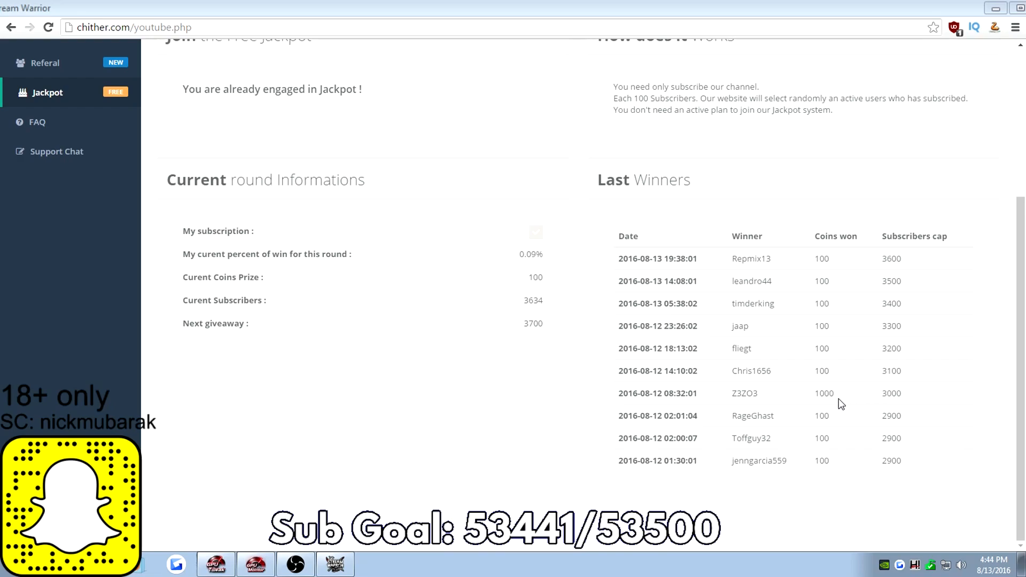
scroll(up, 3)
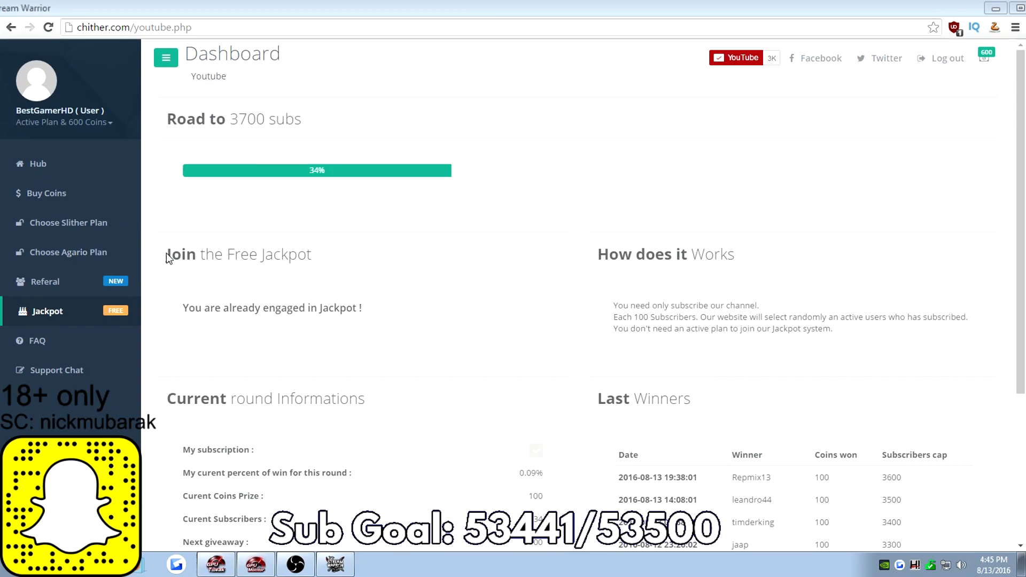
scroll(down, 3)
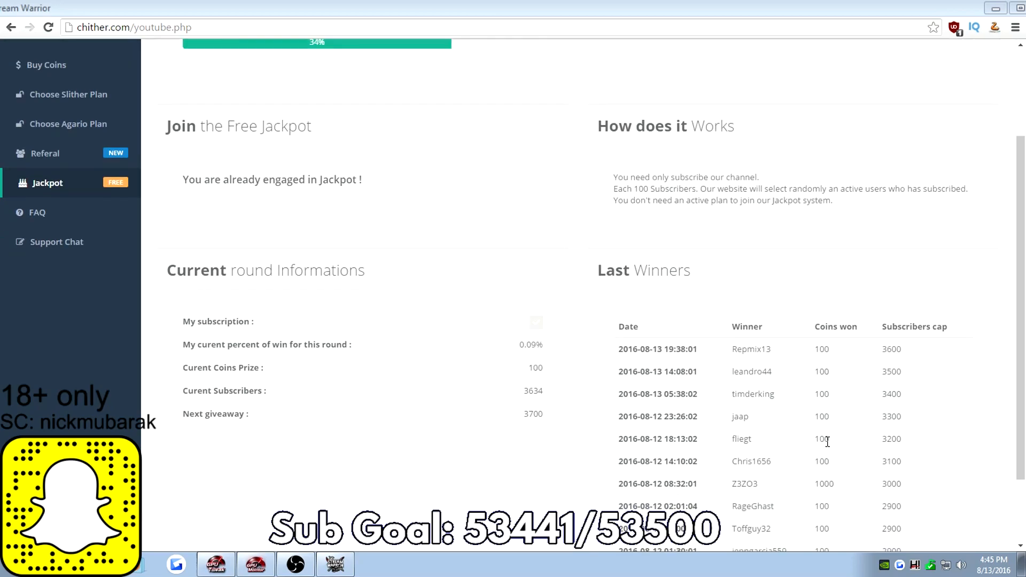
mouse_move(816, 456)
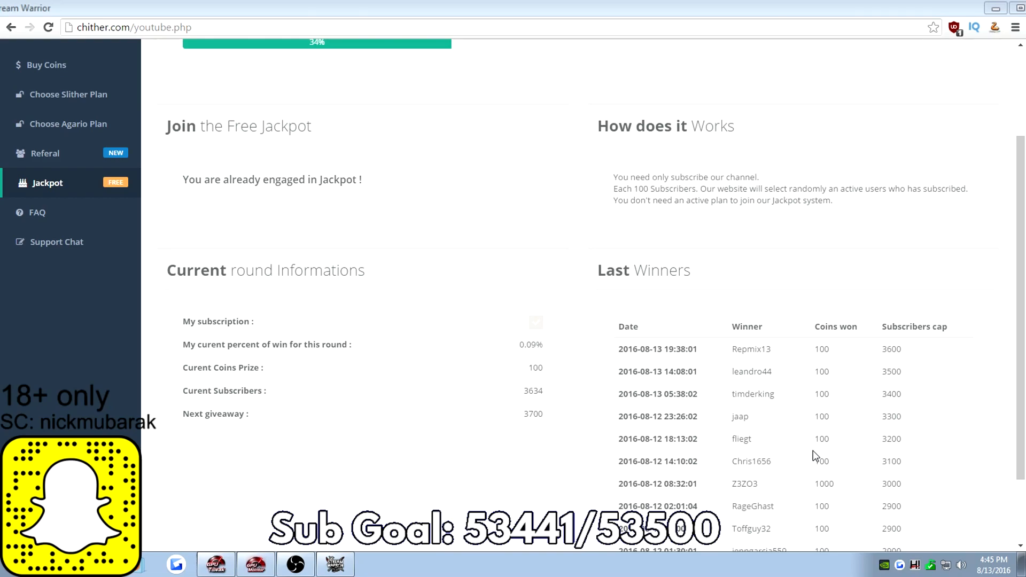
scroll(up, 3)
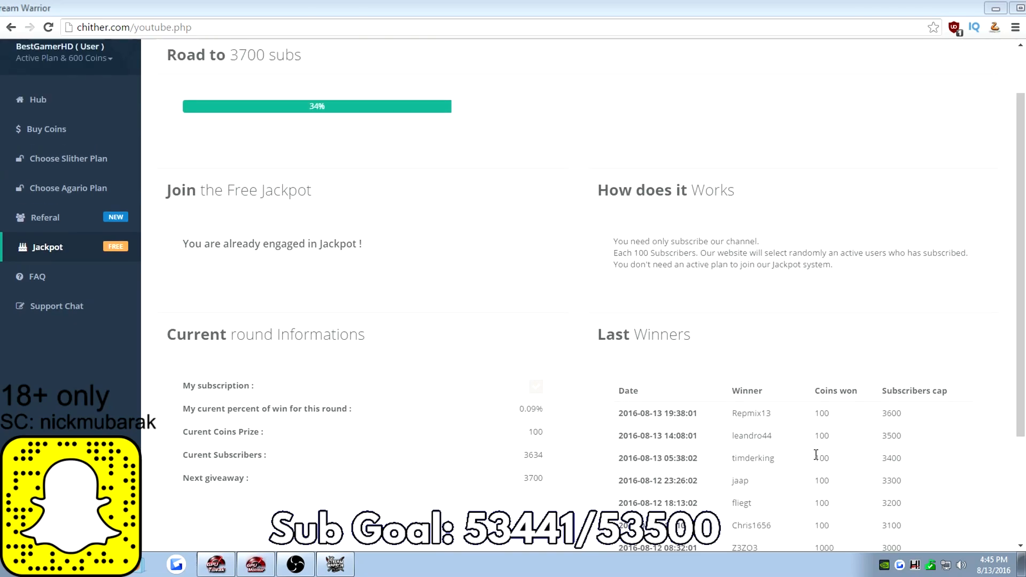
mouse_move(813, 472)
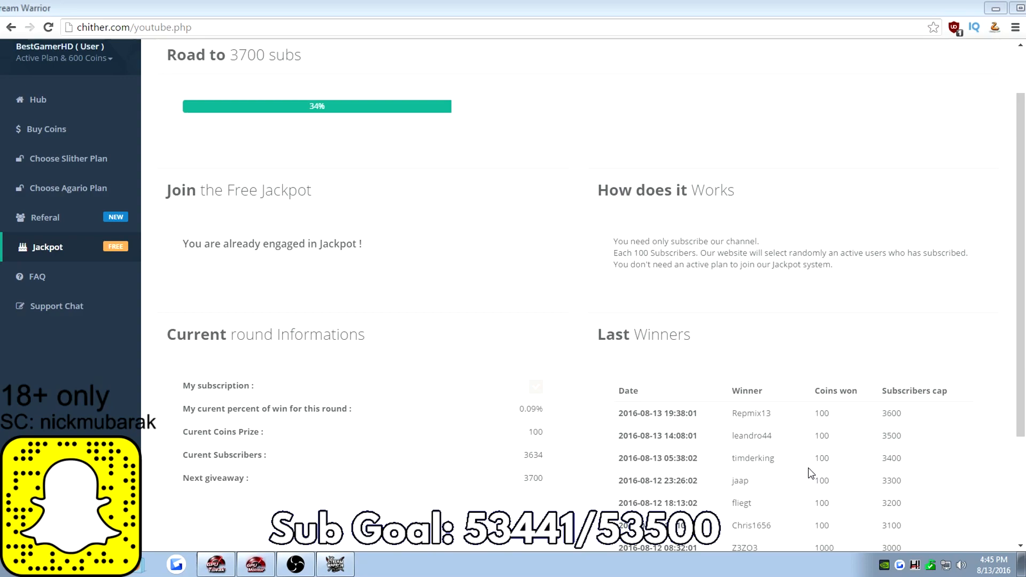
mouse_move(794, 485)
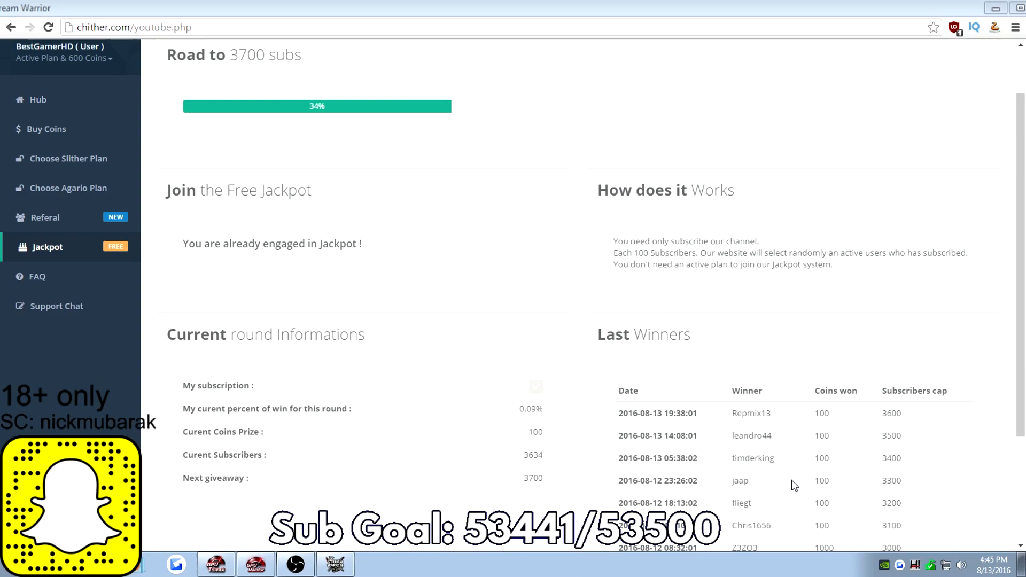
mouse_move(775, 495)
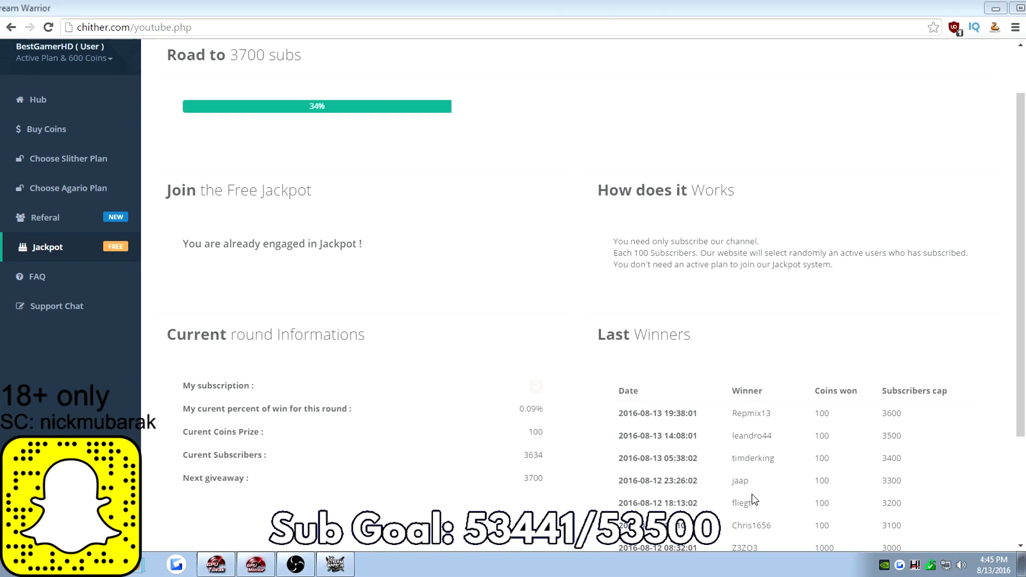
scroll(up, 3)
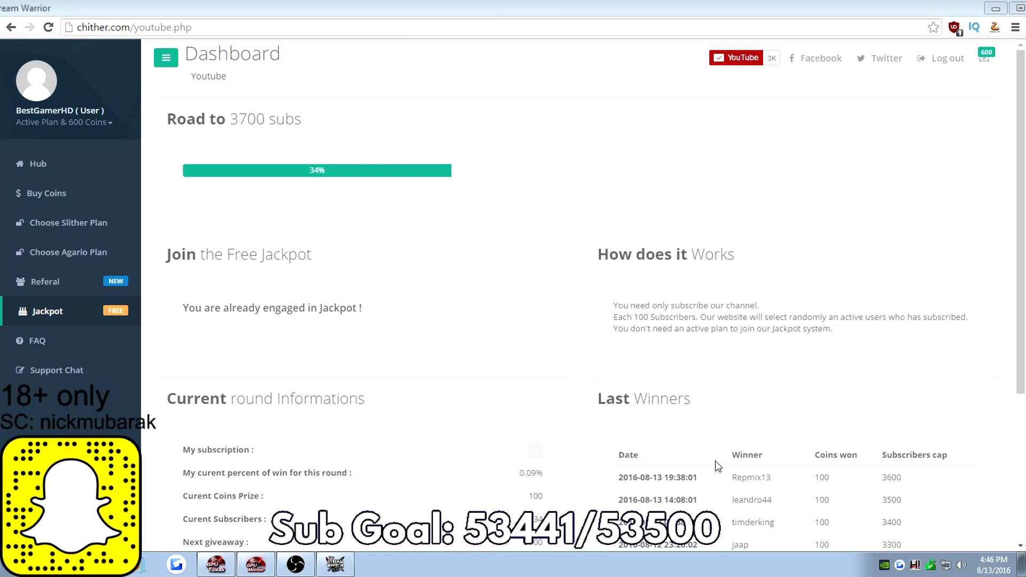
mouse_move(57, 370)
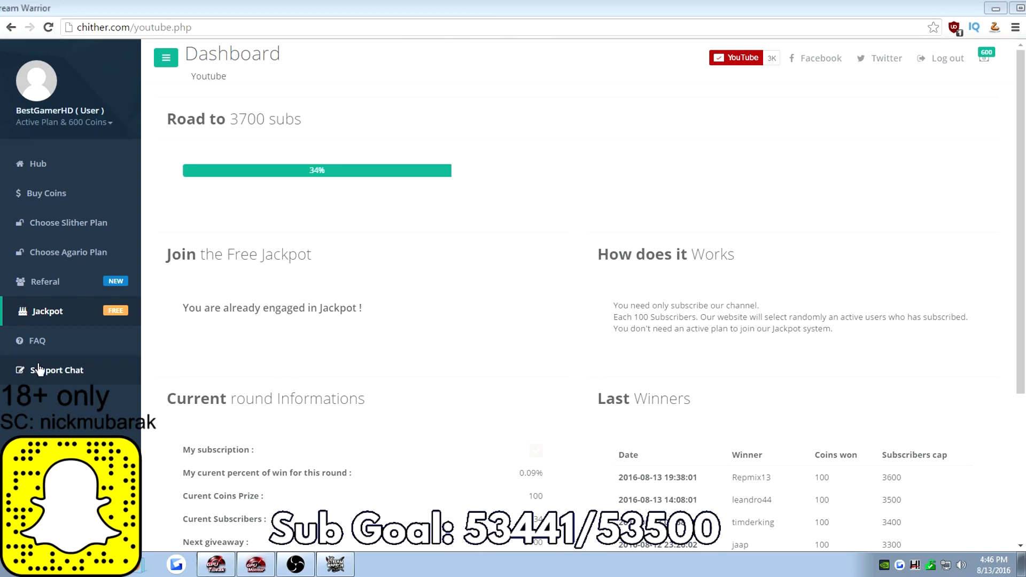